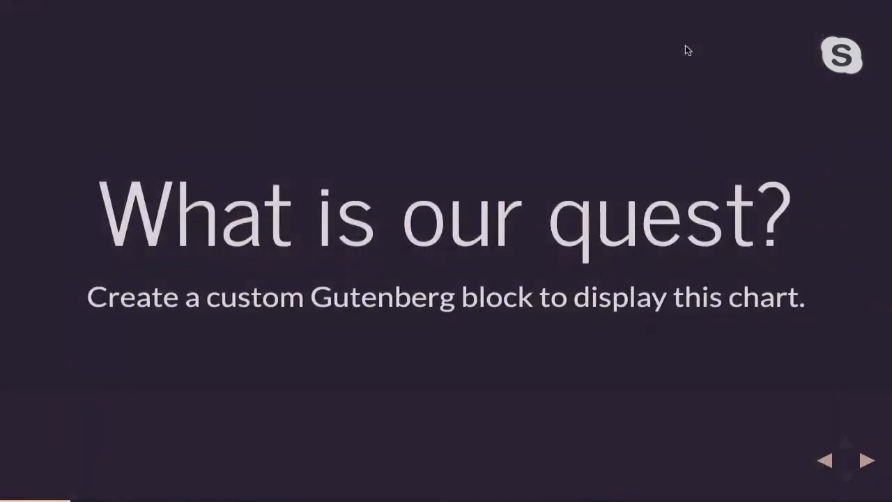
{"action": "left_click", "coordinate": [866, 460]}
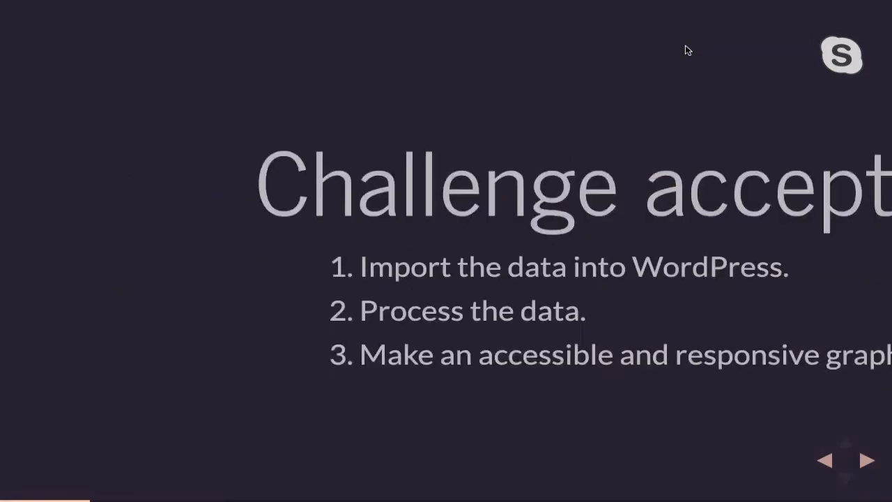
{"action": "left_click", "coordinate": [866, 460]}
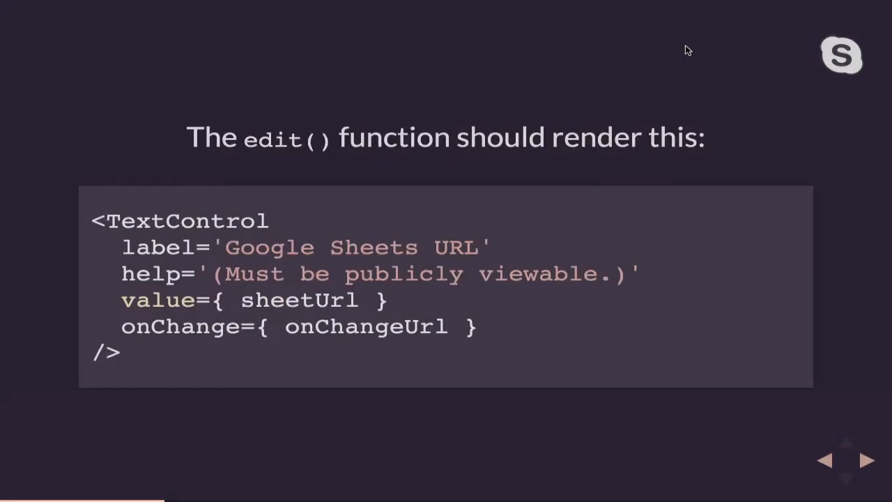
{"action": "mouse_move", "coordinate": [134, 234]}
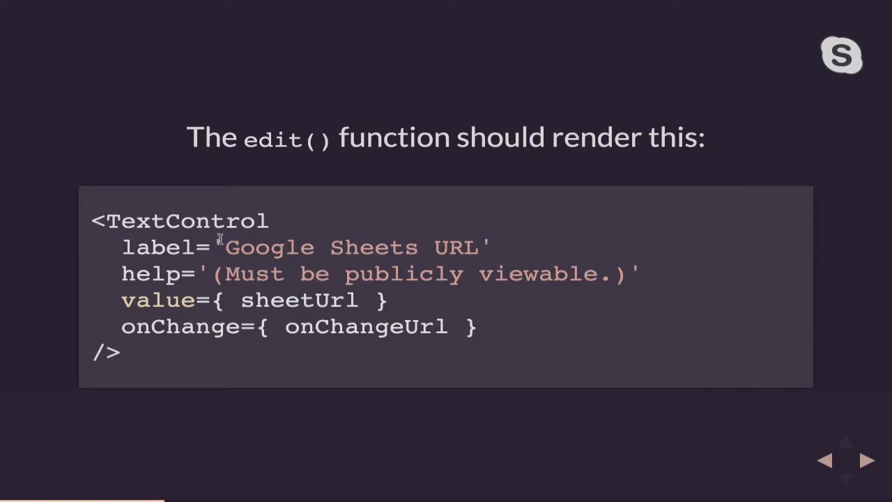
{"action": "mouse_move", "coordinate": [181, 279]}
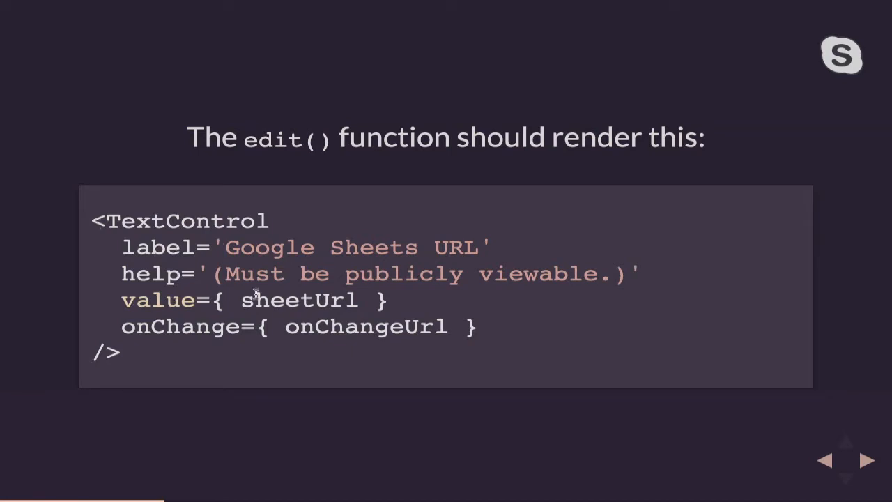
{"action": "mouse_move", "coordinate": [348, 308]}
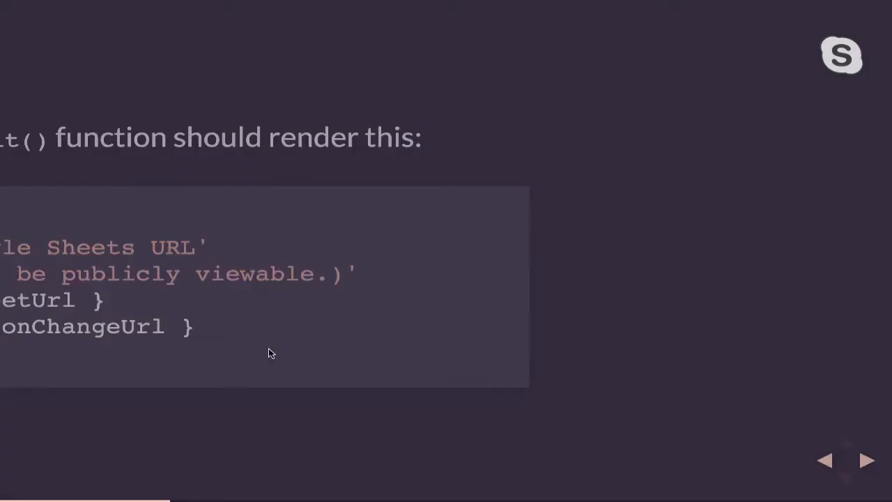
{"action": "left_click", "coordinate": [867, 460]}
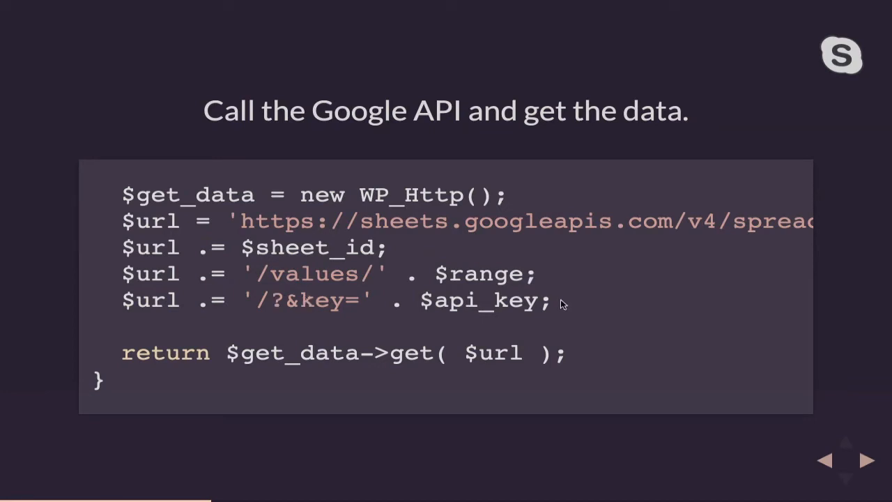
{"action": "left_click", "coordinate": [865, 459]}
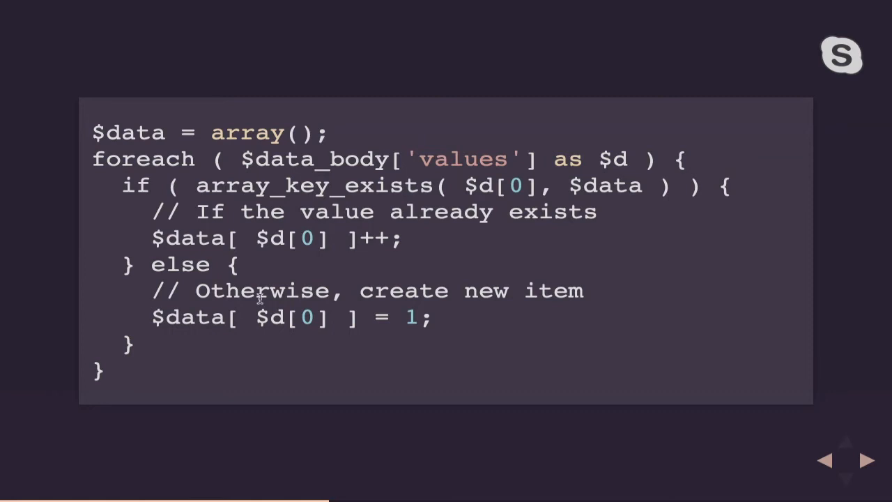
{"action": "left_click", "coordinate": [864, 460]}
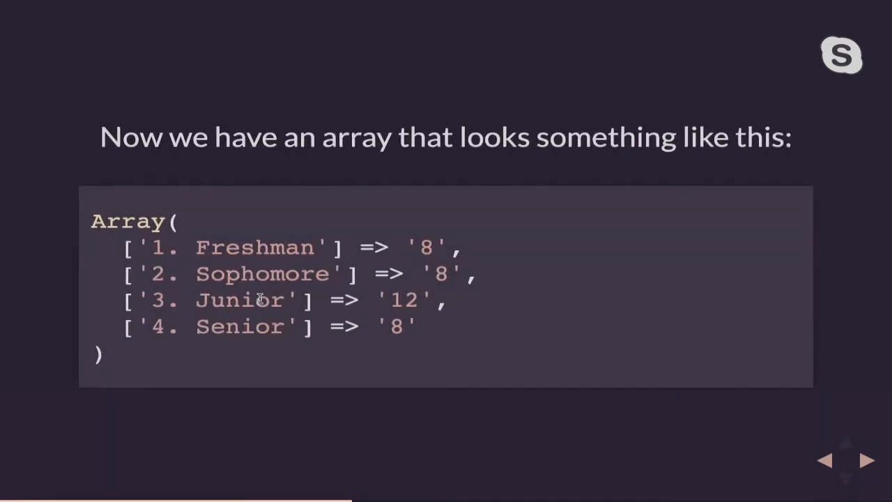
{"action": "mouse_move", "coordinate": [543, 322]}
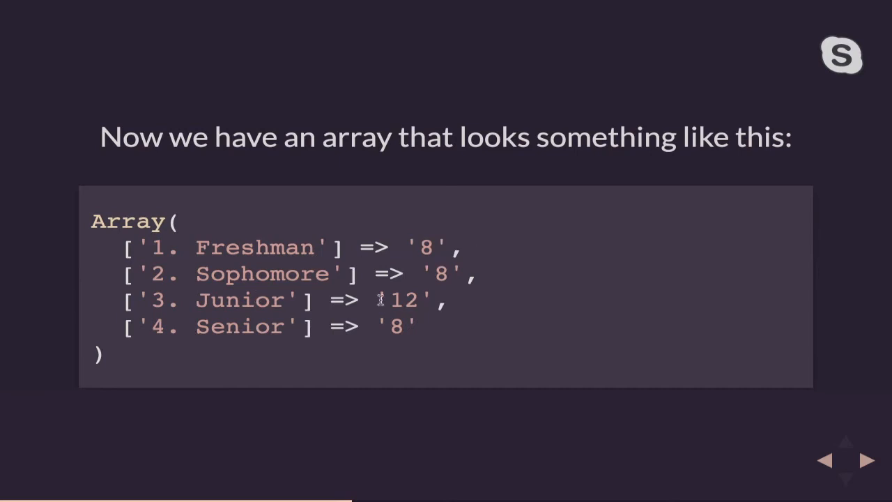
{"action": "left_click", "coordinate": [867, 460]}
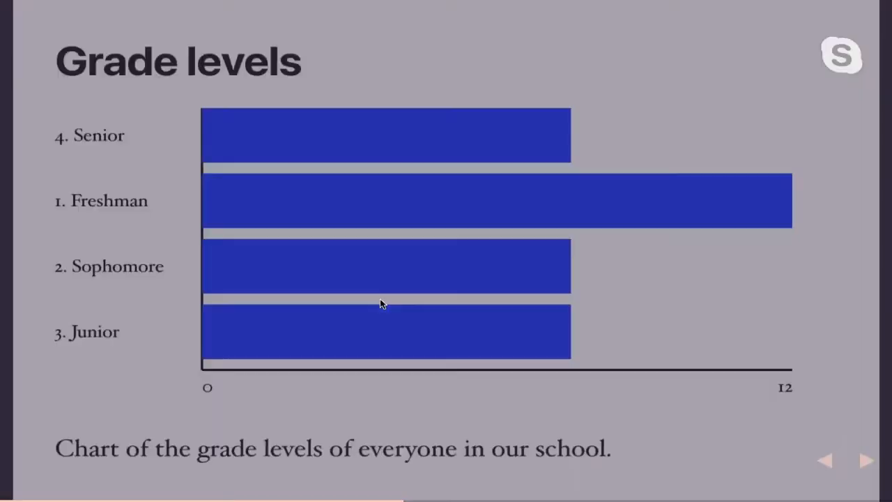
{"action": "left_click", "coordinate": [866, 460]}
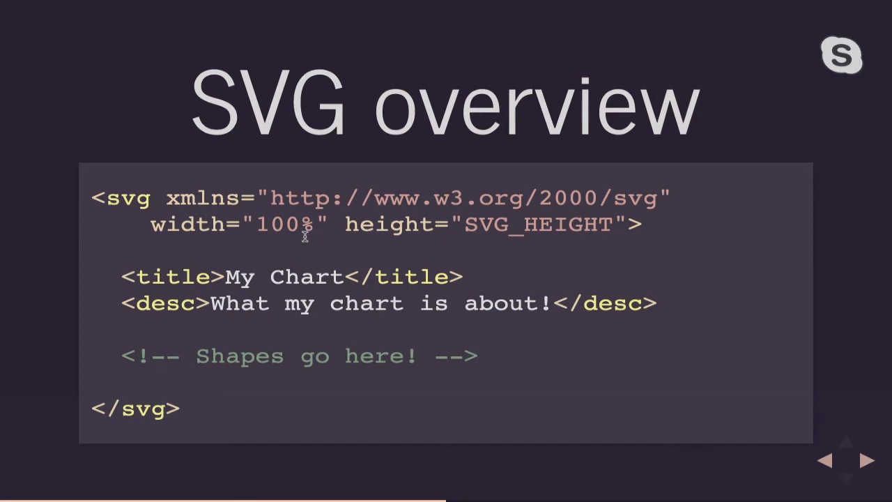
{"action": "mouse_move", "coordinate": [508, 248]}
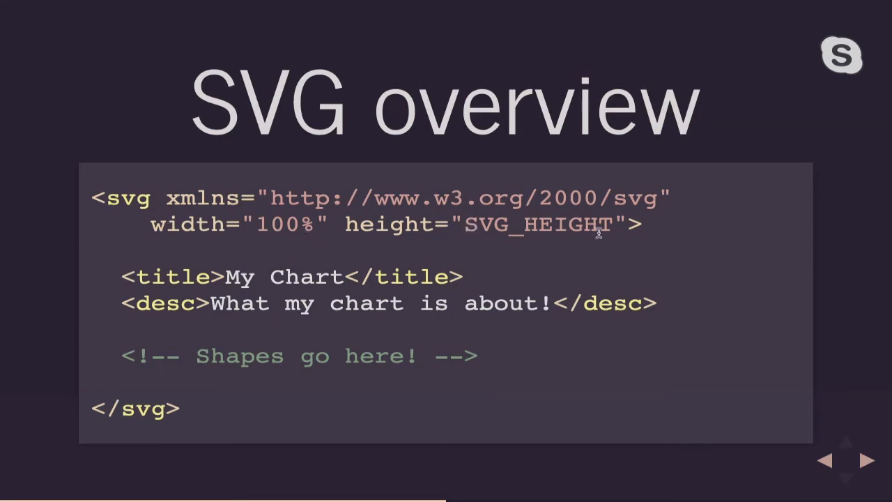
{"action": "mouse_move", "coordinate": [292, 184]}
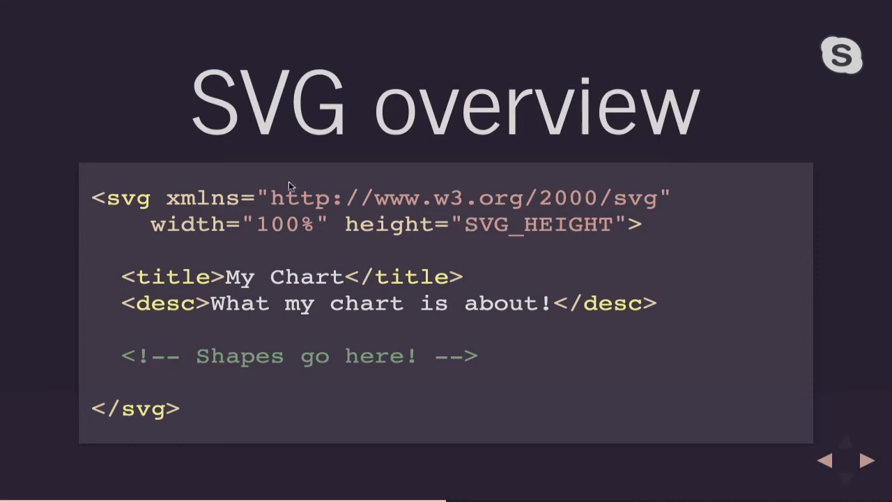
{"action": "mouse_move", "coordinate": [145, 270]}
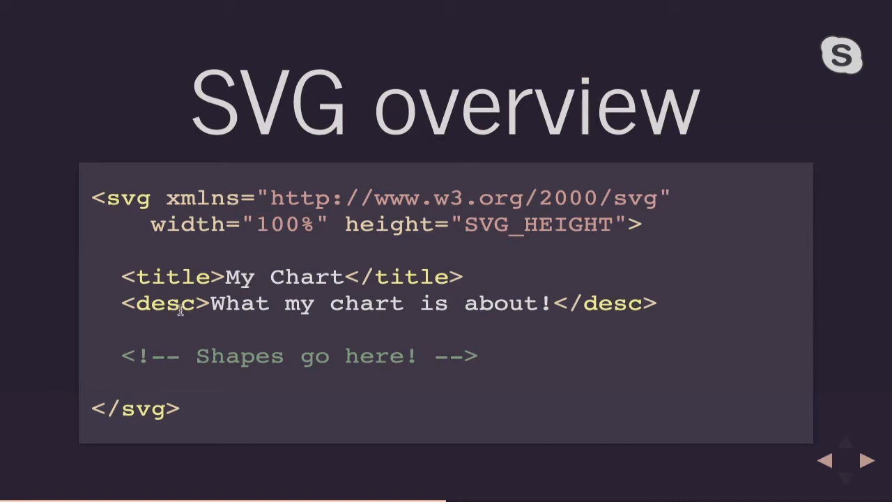
{"action": "mouse_move", "coordinate": [270, 304]}
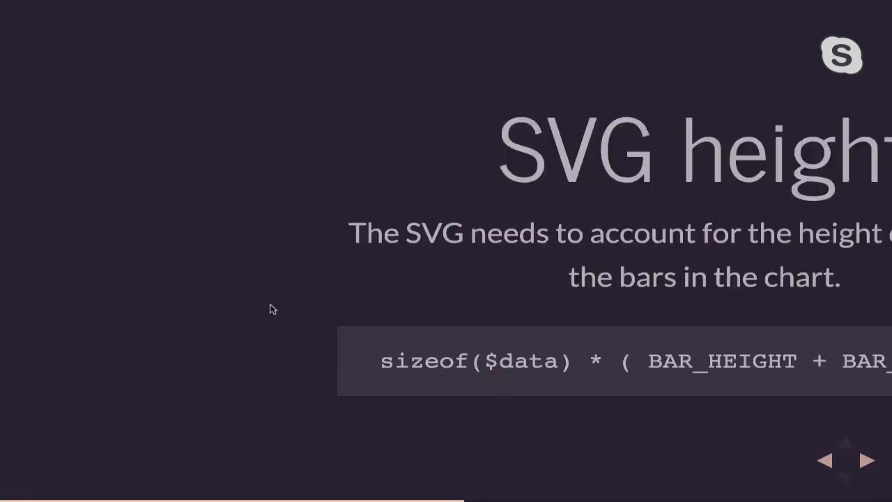
{"action": "left_click", "coordinate": [866, 460]}
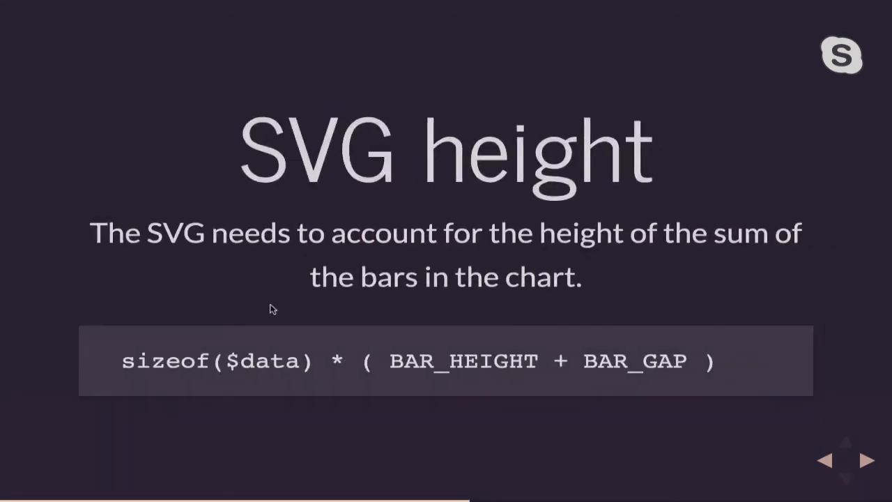
{"action": "mouse_move", "coordinate": [150, 326]}
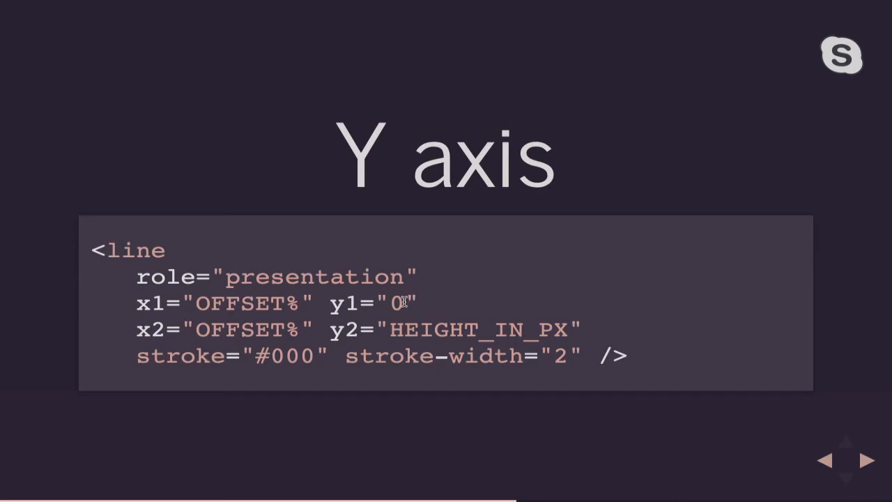
{"action": "left_click", "coordinate": [865, 460]}
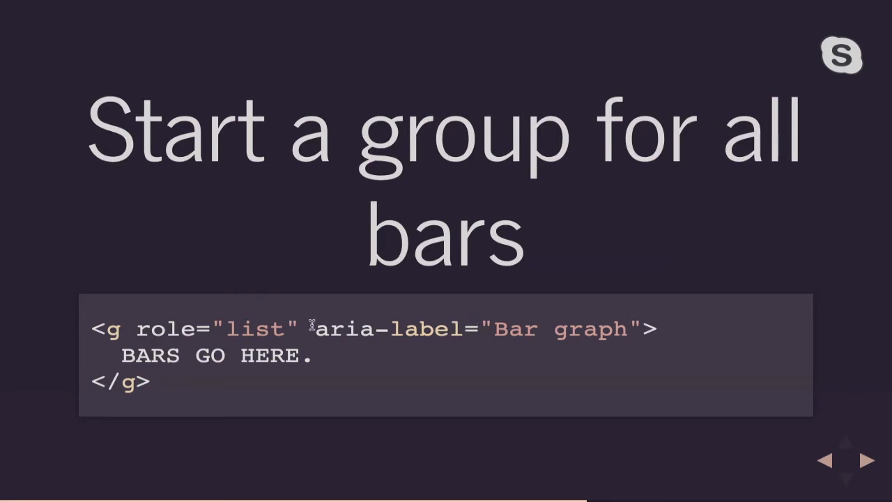
{"action": "double_click", "coordinate": [258, 329]}
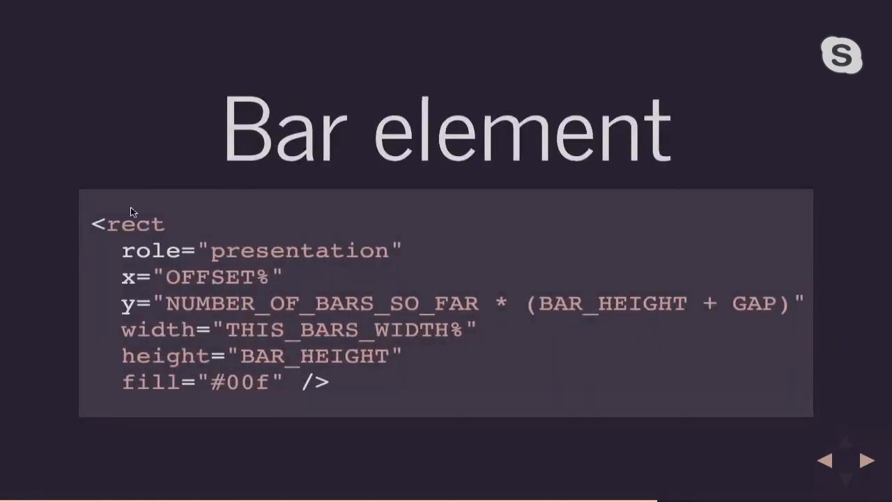
{"action": "mouse_move", "coordinate": [146, 237]}
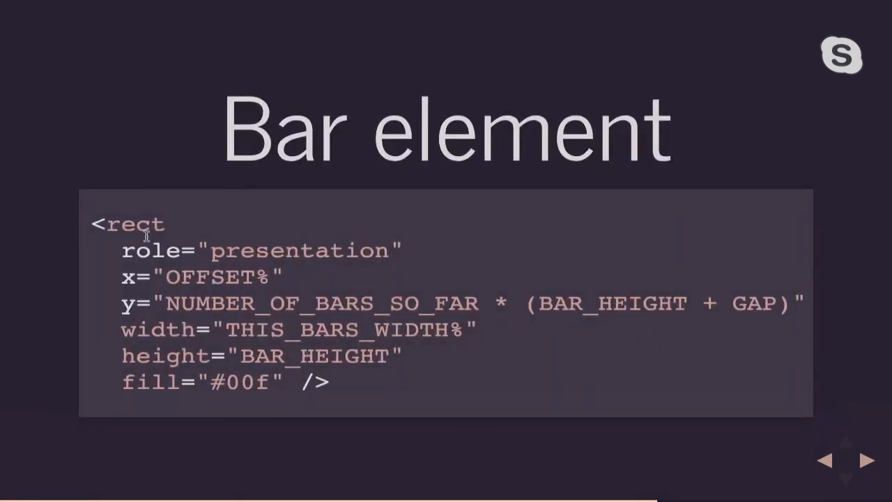
{"action": "mouse_move", "coordinate": [309, 276]}
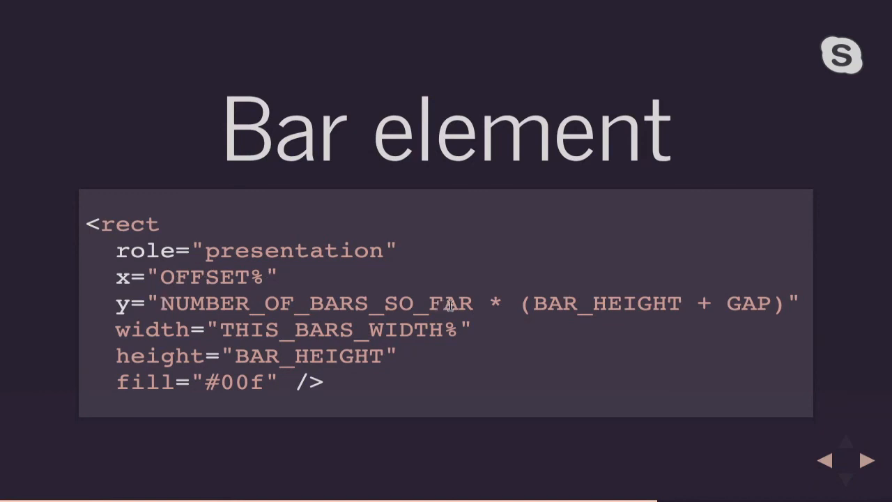
{"action": "mouse_move", "coordinate": [546, 293]}
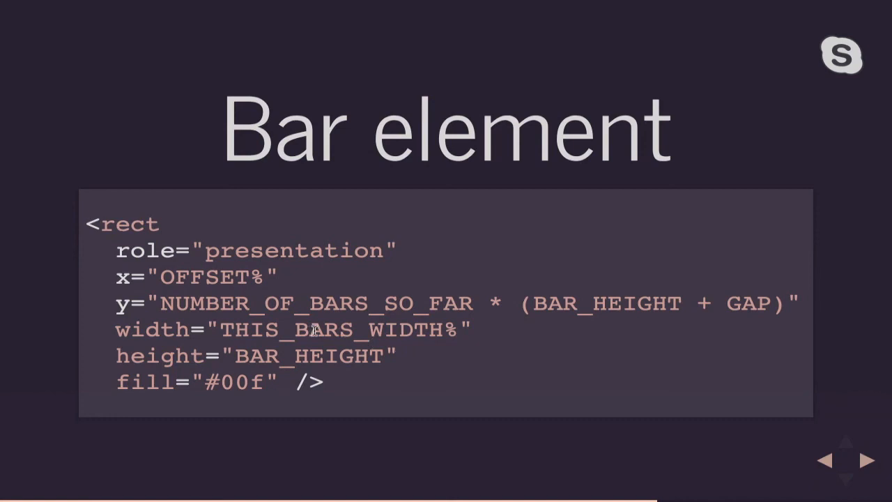
{"action": "left_click", "coordinate": [864, 460]}
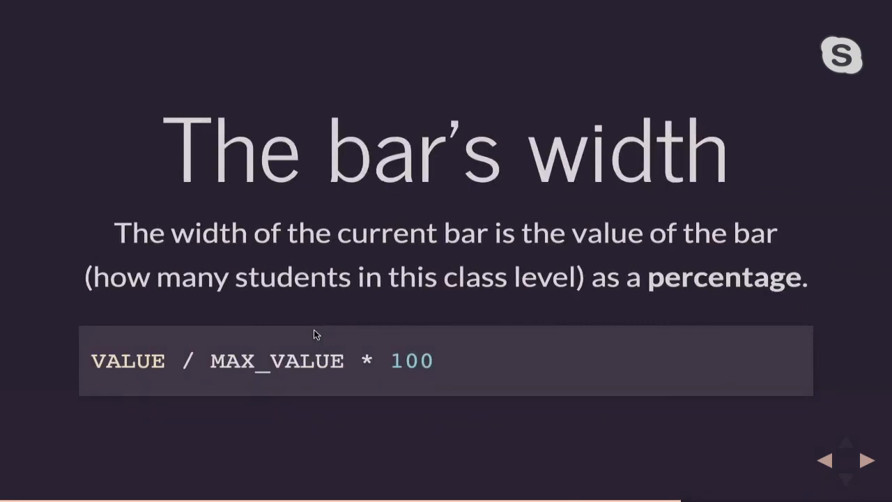
{"action": "mouse_move", "coordinate": [134, 356]}
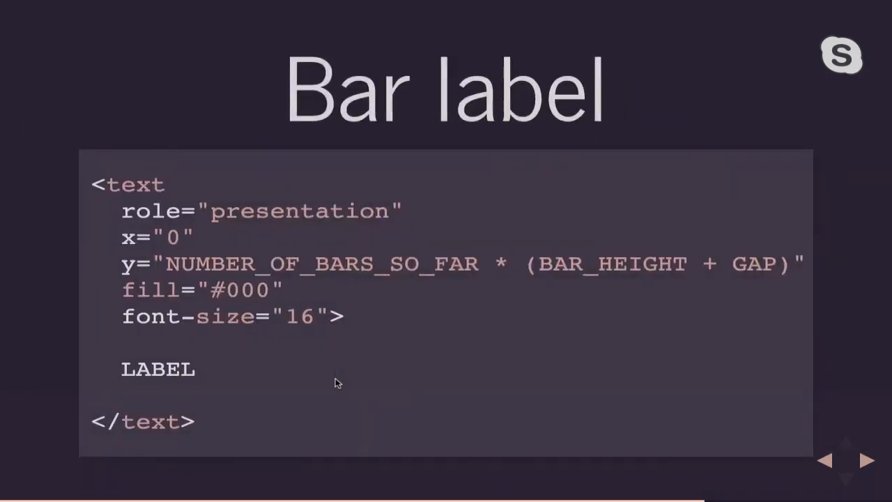
{"action": "mouse_move", "coordinate": [123, 369]}
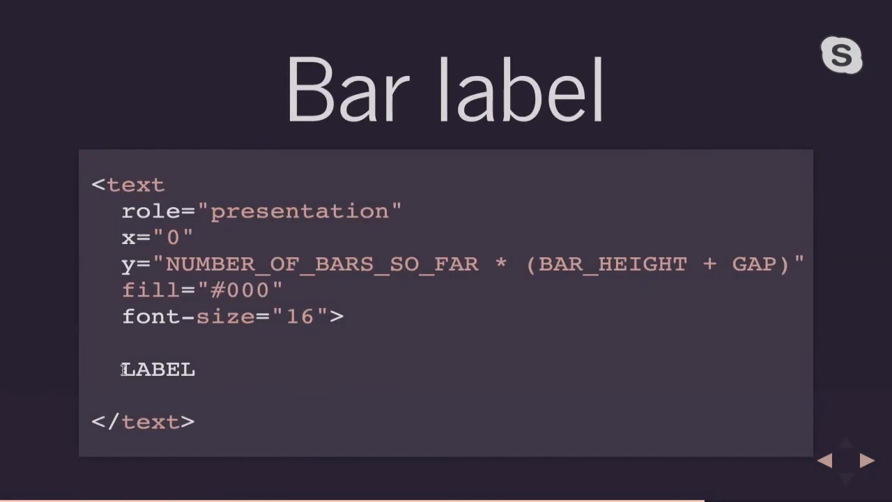
{"action": "double_click", "coordinate": [158, 367]}
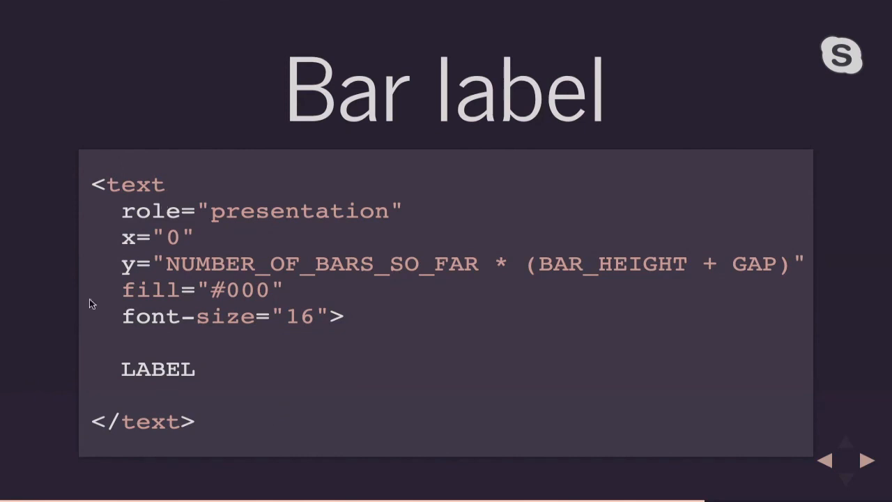
{"action": "mouse_move", "coordinate": [179, 290]}
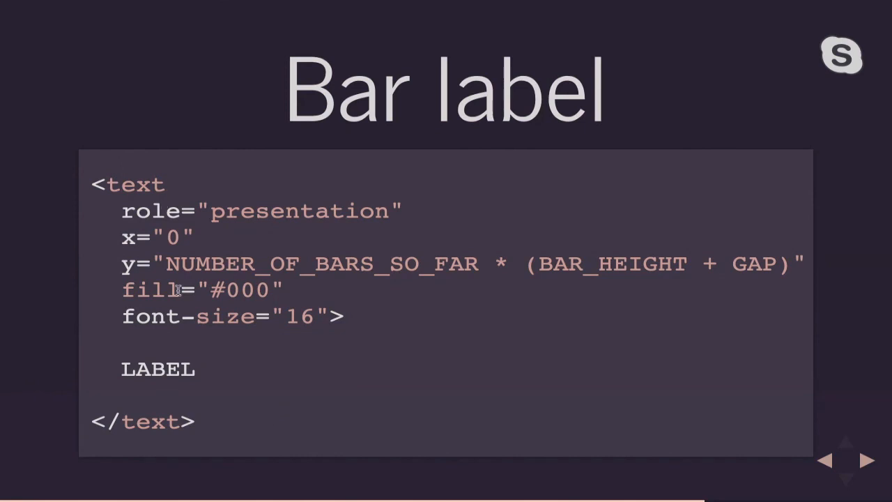
{"action": "left_click", "coordinate": [862, 460]}
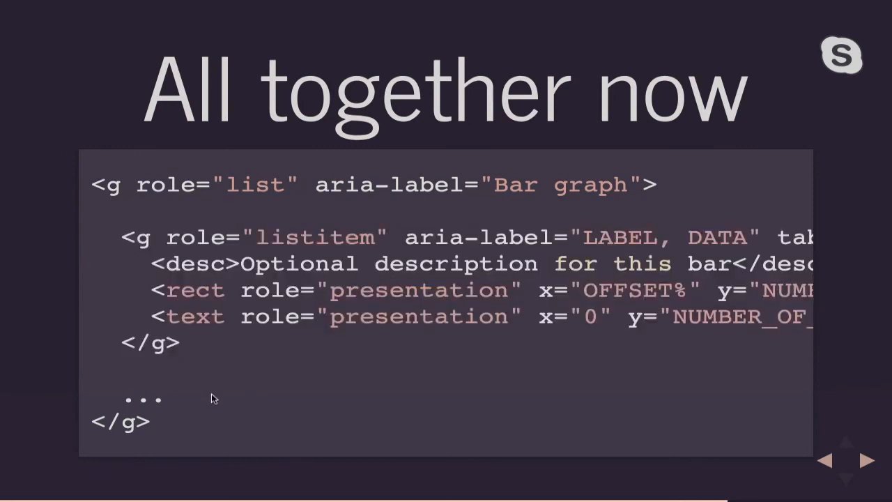
{"action": "mouse_move", "coordinate": [195, 276]}
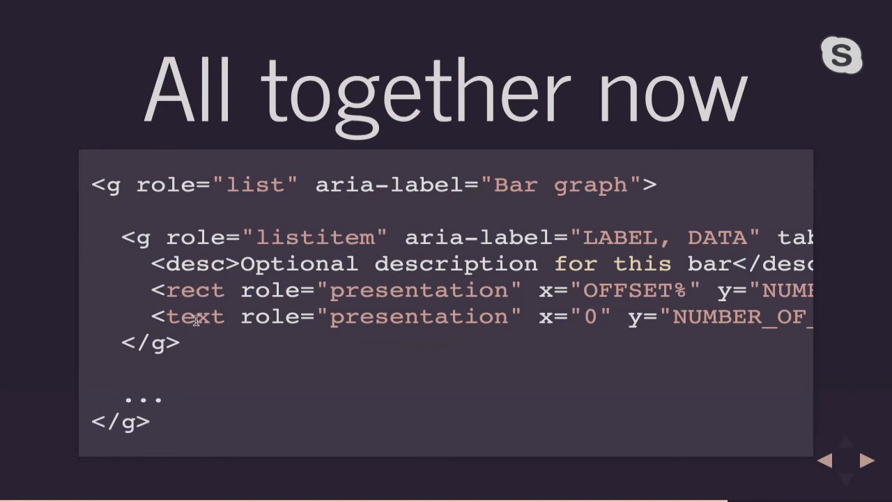
{"action": "mouse_move", "coordinate": [195, 351]}
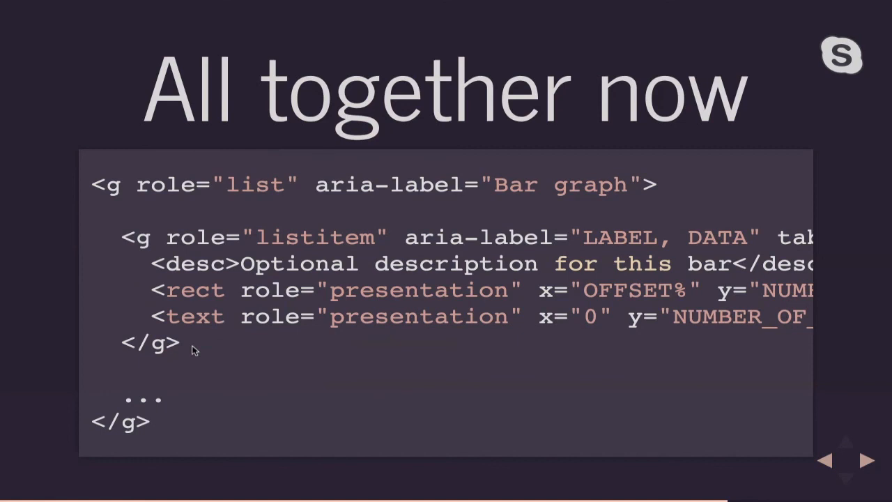